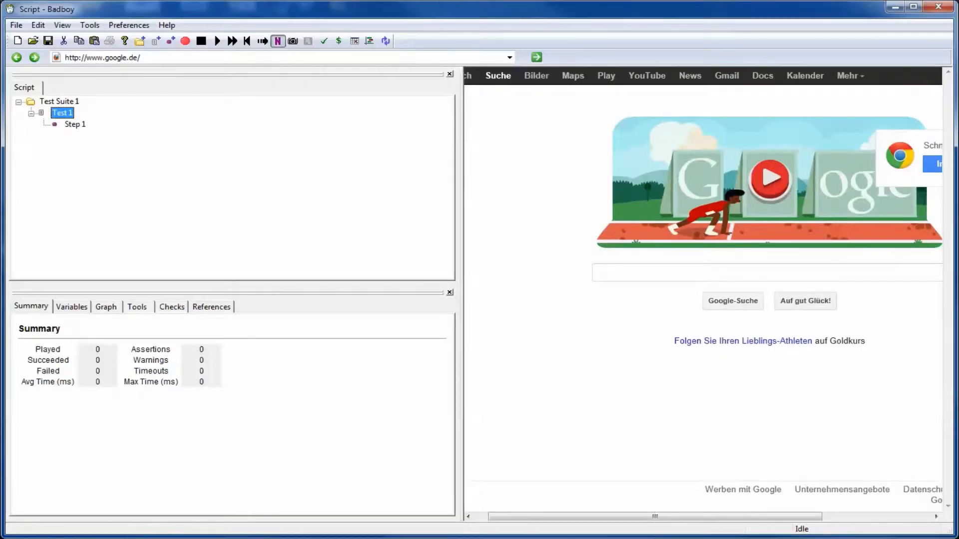
pyautogui.moveTo(185, 41)
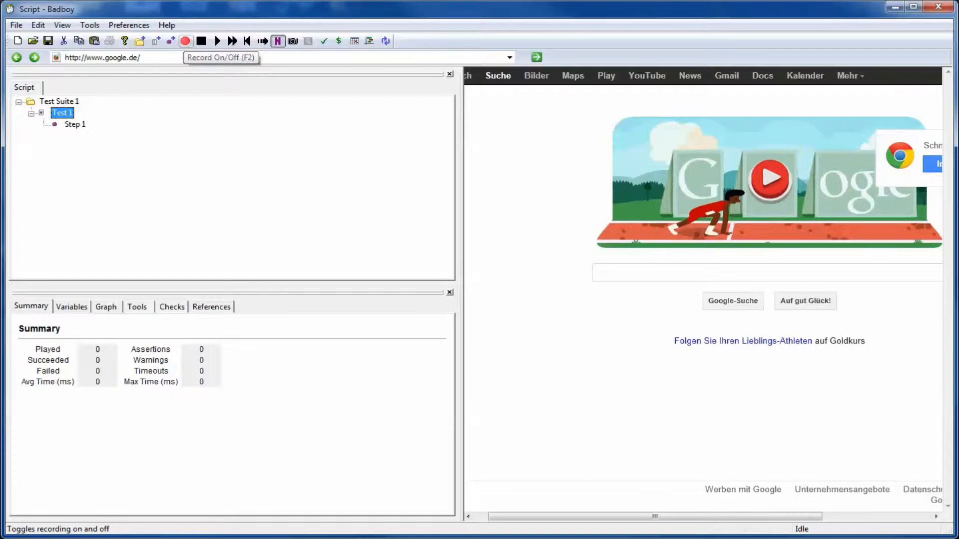
pyautogui.click(185, 41)
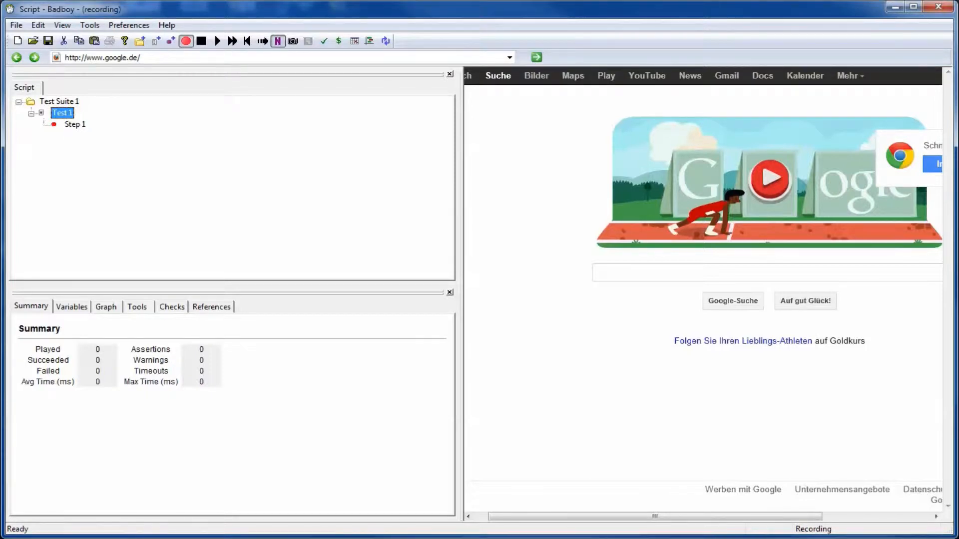
pyautogui.click(509, 57)
pyautogui.write('http://localhost:7001/CustomBoard')
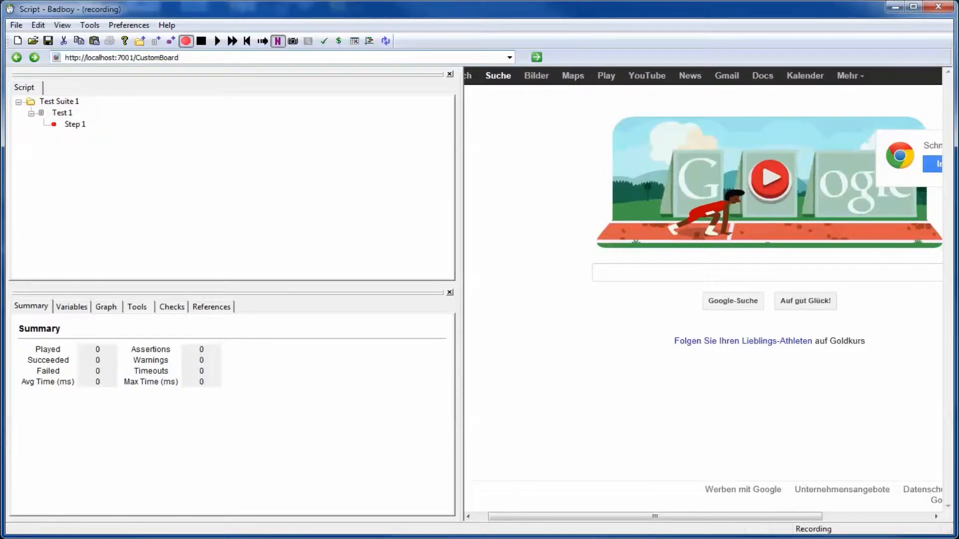
# - Load the shop and order a Foam, White, XL board paid by Visa
pyautogui.click(535, 57)
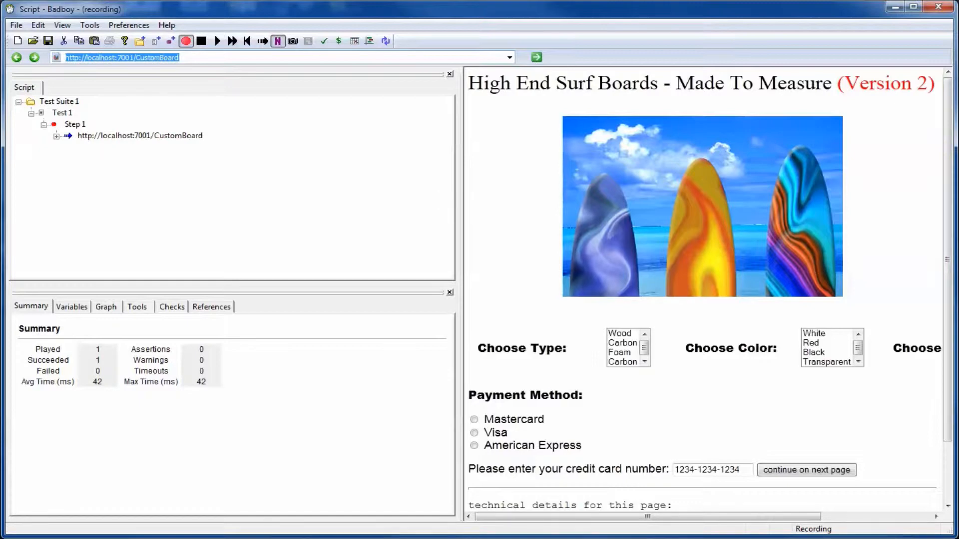
pyautogui.click(618, 352)
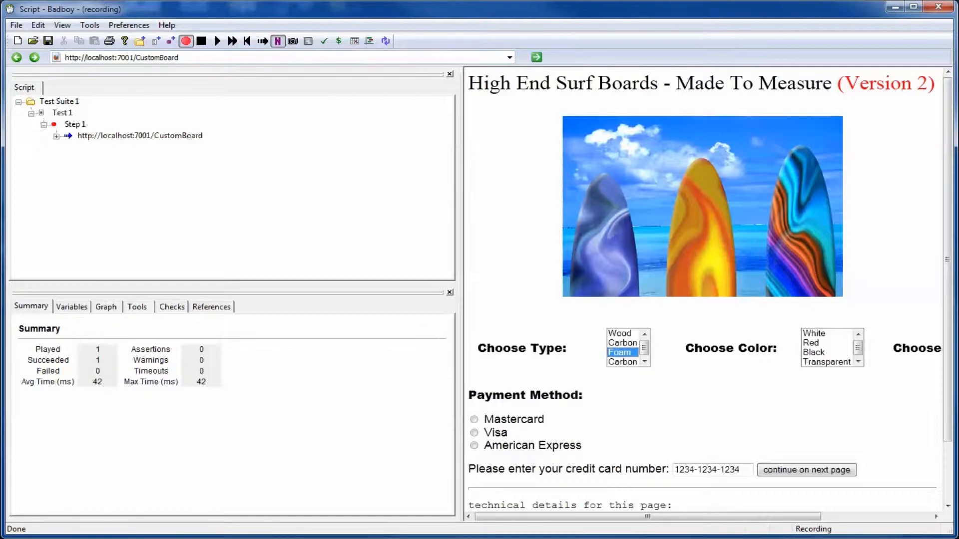
pyautogui.click(814, 333)
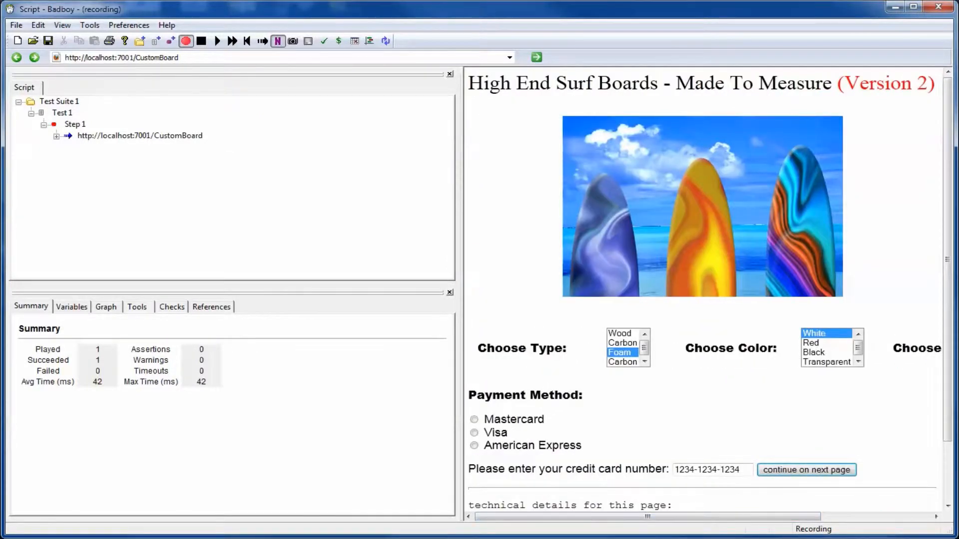
pyautogui.click(473, 432)
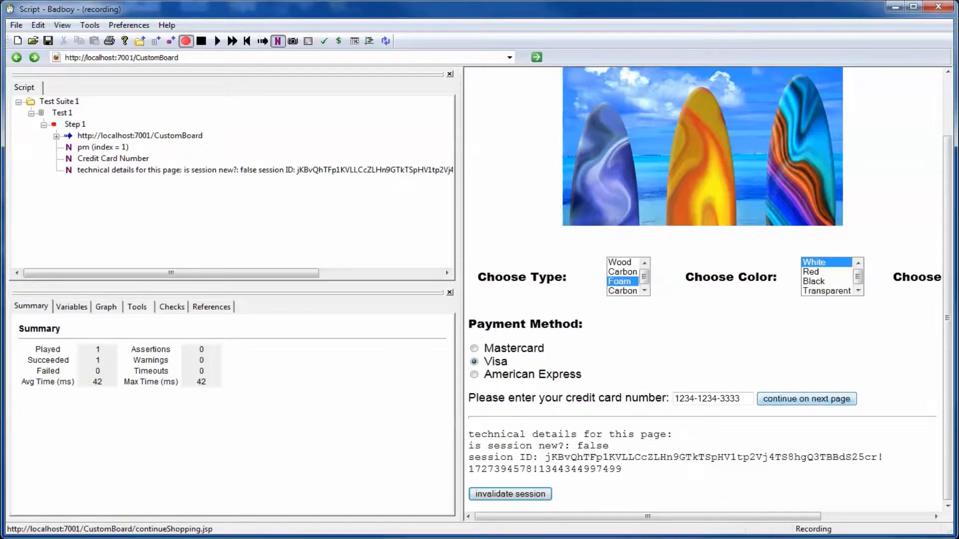
pyautogui.click(806, 399)
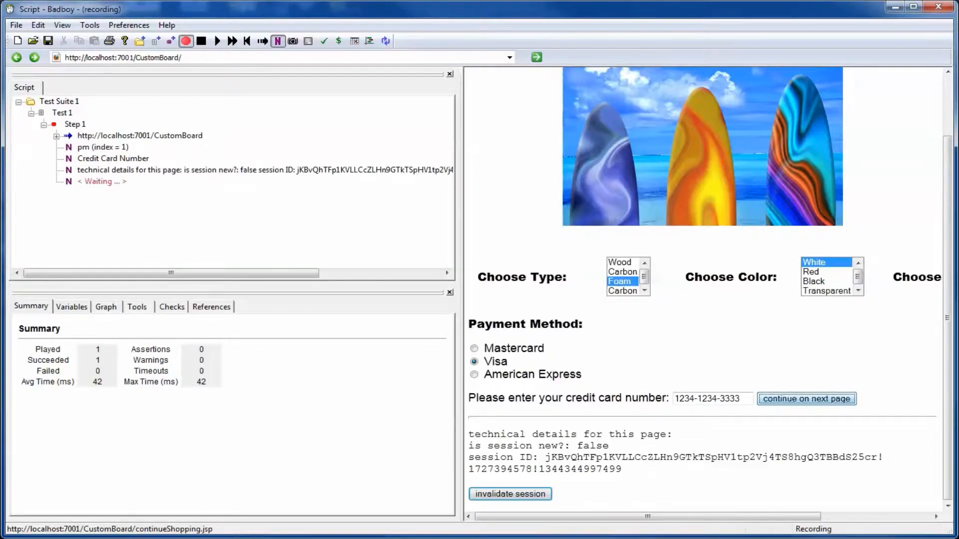
pyautogui.click(806, 398)
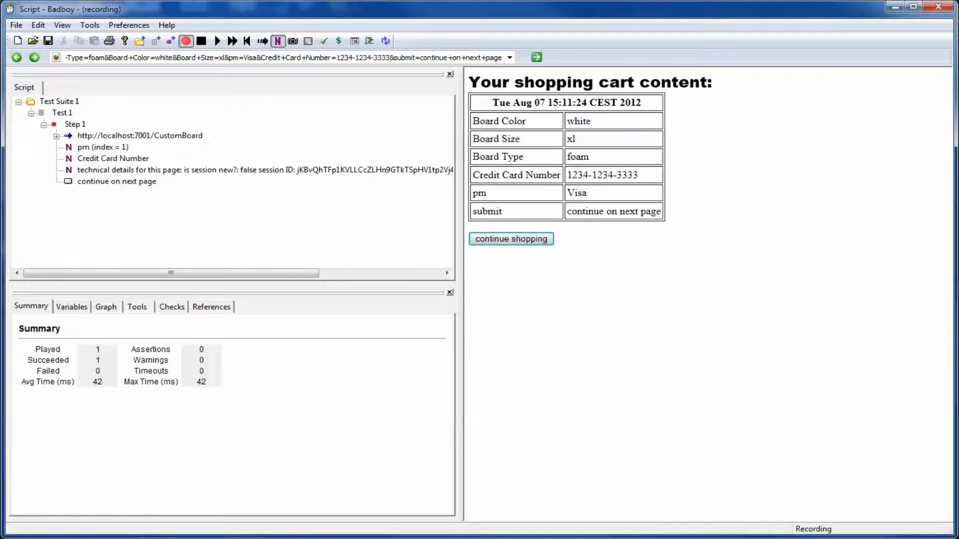
pyautogui.moveTo(510, 238)
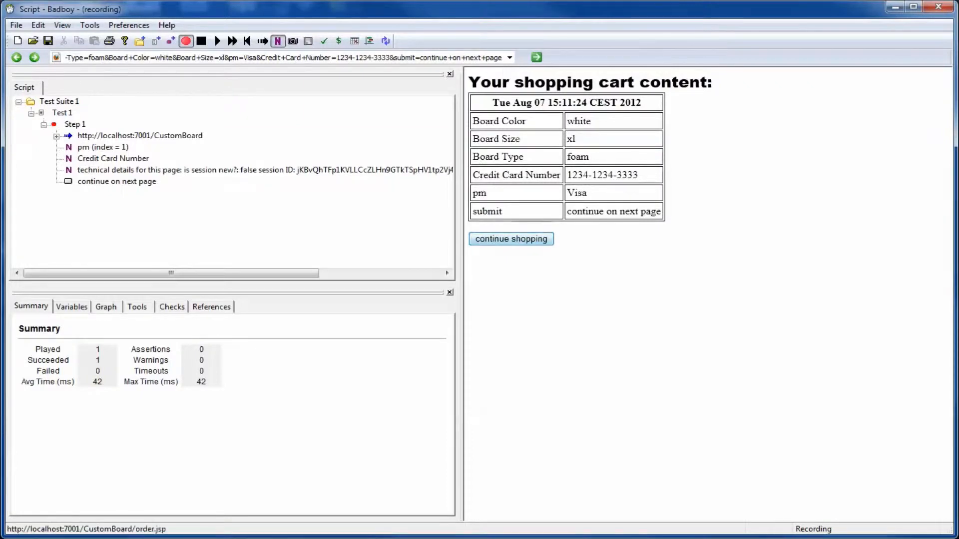
# - Order a Carbon, Transparent, size m board by Visa, then continue shopping
pyautogui.click(510, 238)
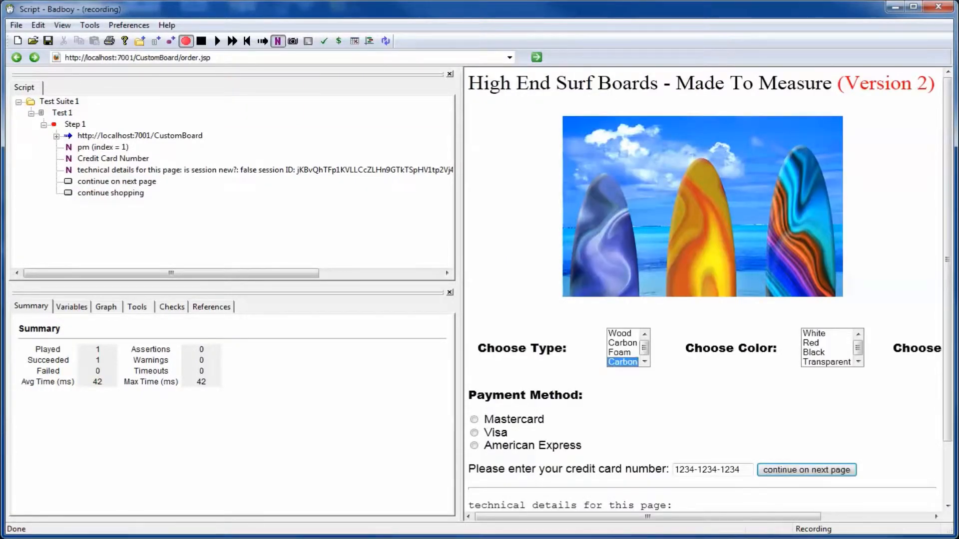
pyautogui.click(825, 362)
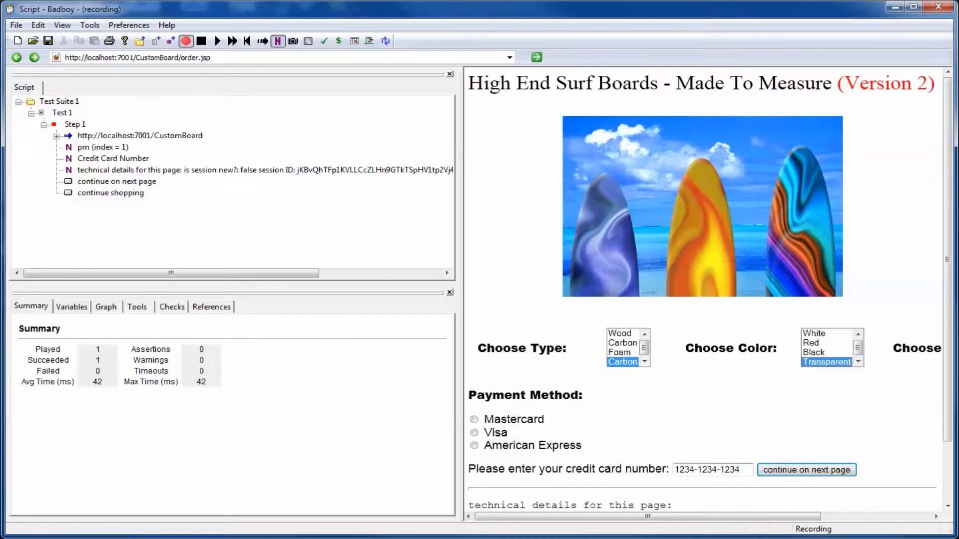
pyautogui.hscroll(3)
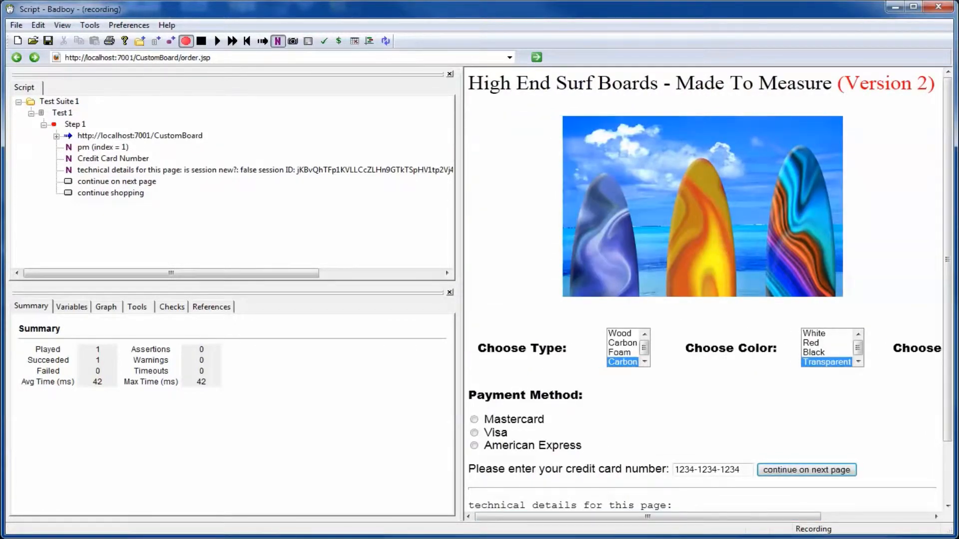
pyautogui.click(474, 433)
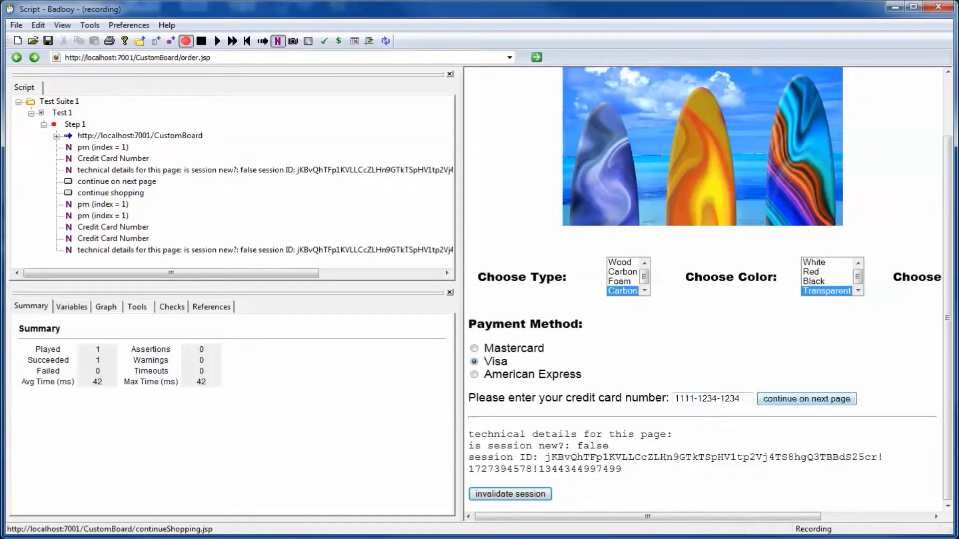
pyautogui.click(806, 398)
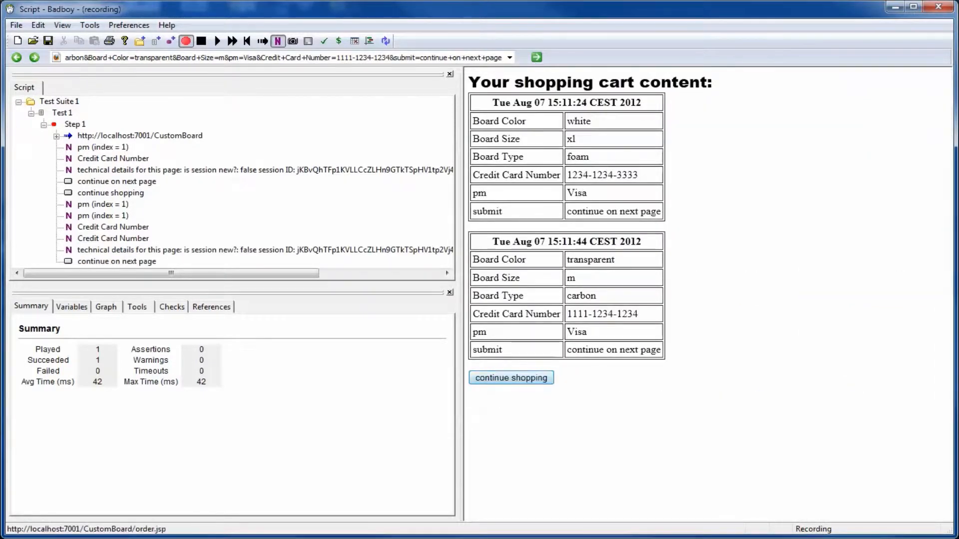
pyautogui.click(510, 378)
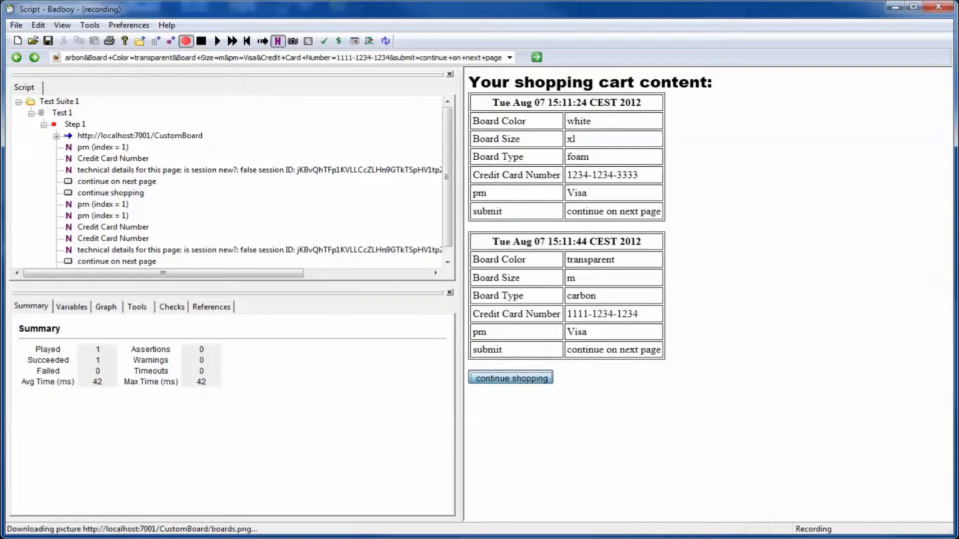
pyautogui.click(509, 378)
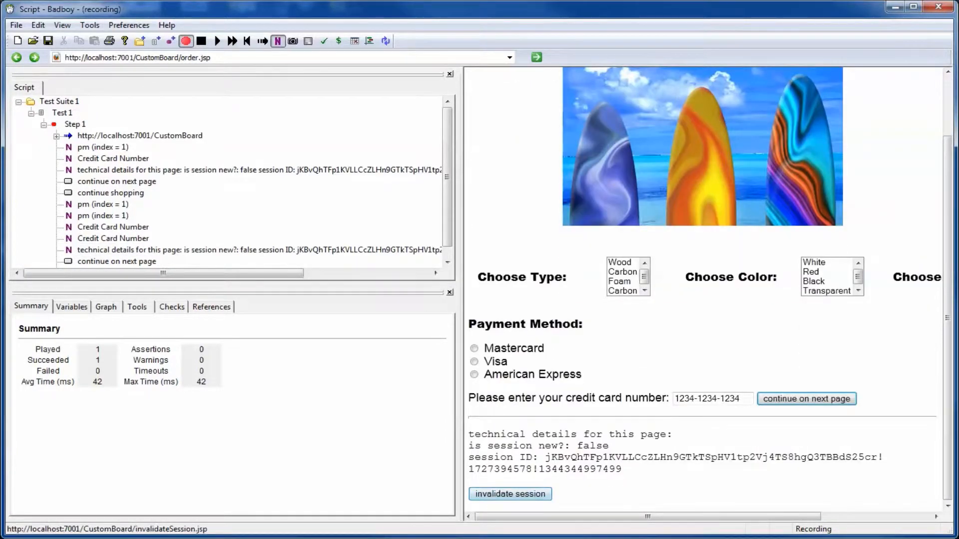
# - Invalidate the session, stop recording, and select Step 1 in the Script tree
pyautogui.click(509, 493)
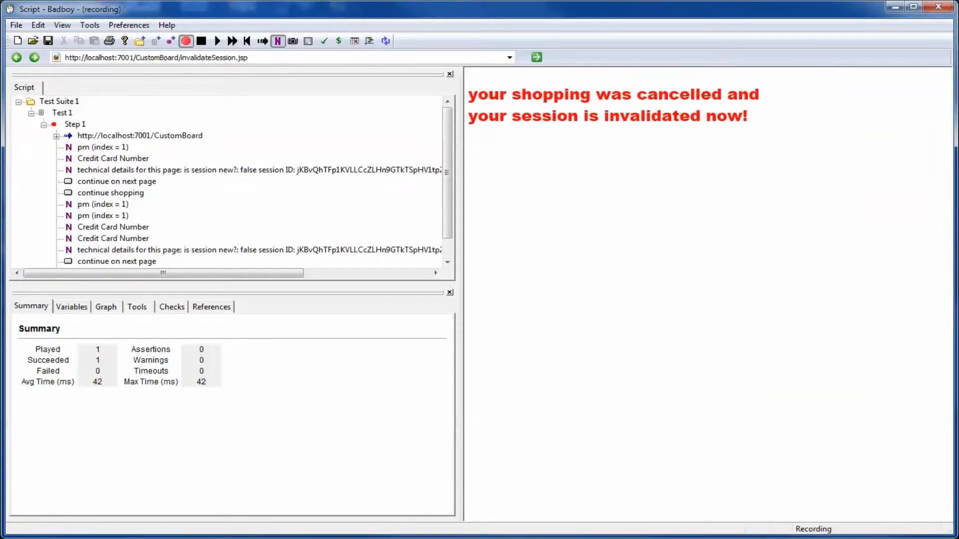
pyautogui.moveTo(201, 41)
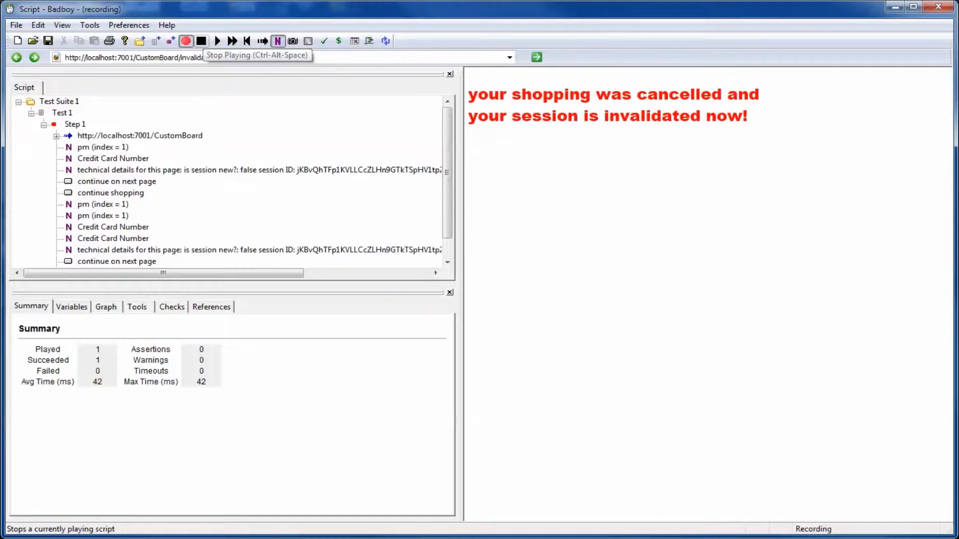
pyautogui.click(201, 41)
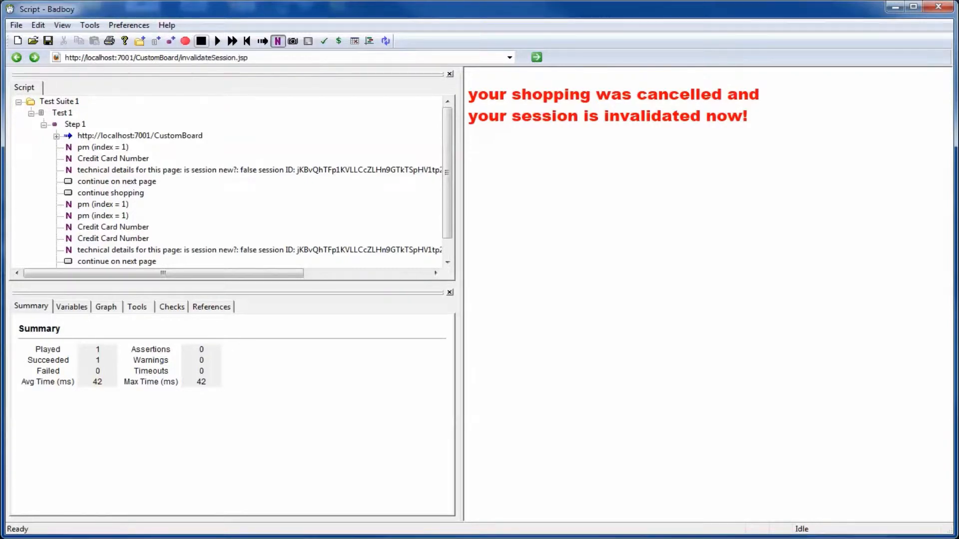
pyautogui.click(74, 125)
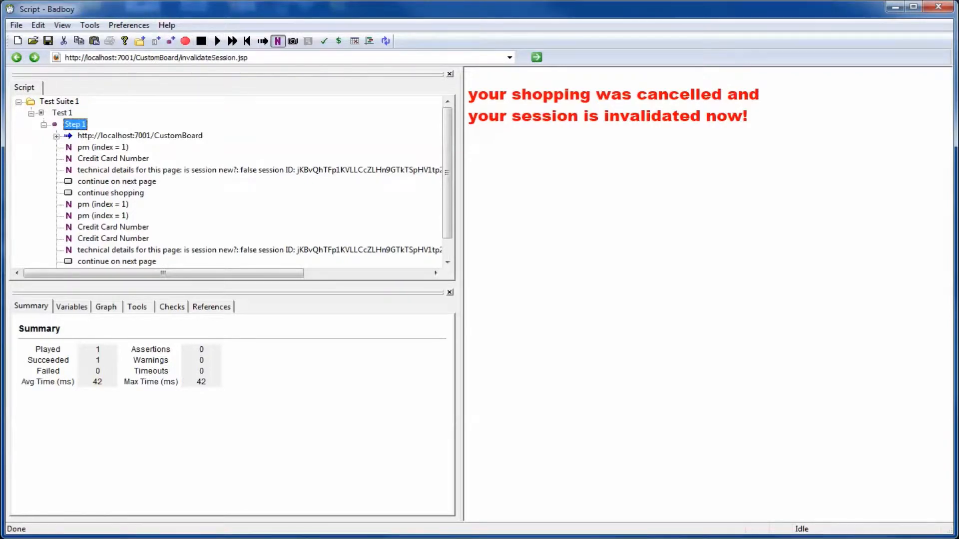
# - Convert Step 1 to a Thread Item with 5 threads running for specified iterations
pyautogui.rightClick(74, 125)
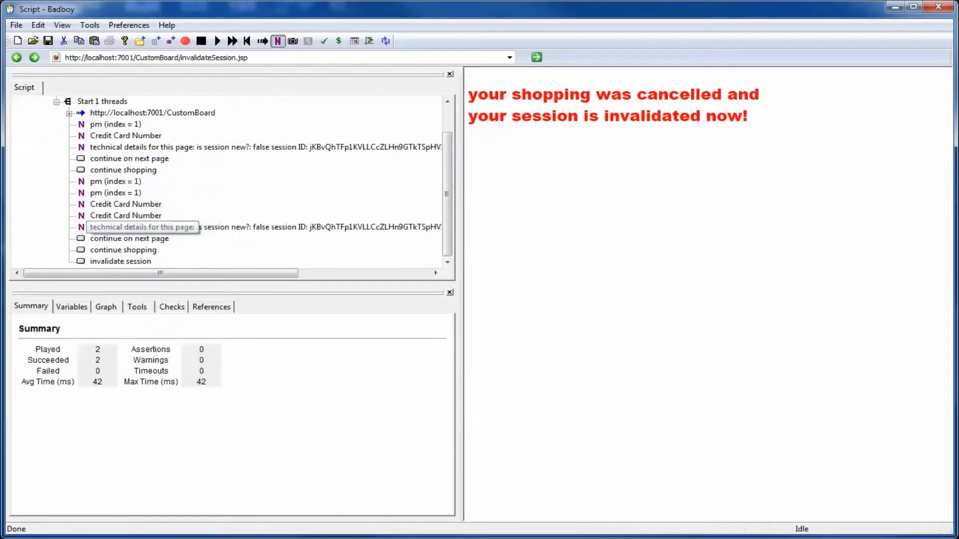
pyautogui.click(102, 101)
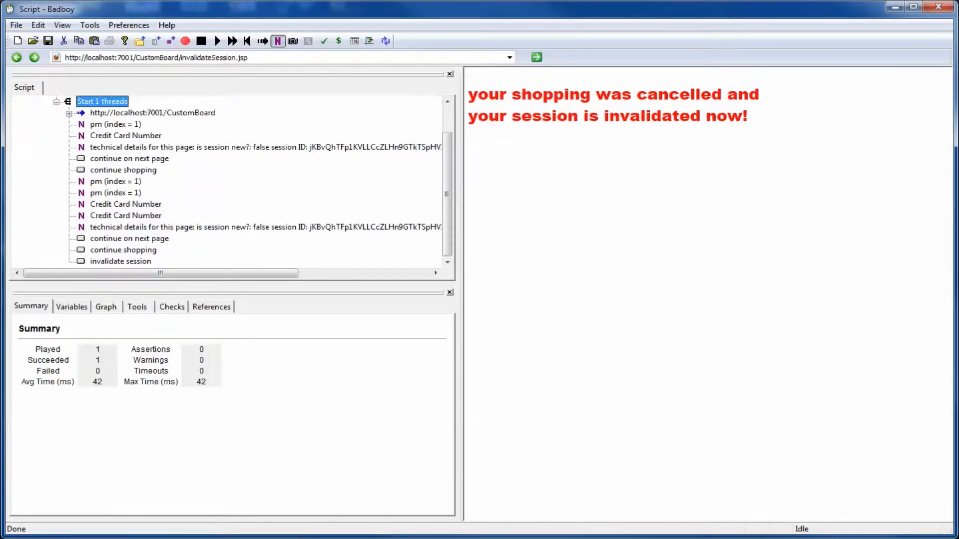
pyautogui.doubleClick(101, 101)
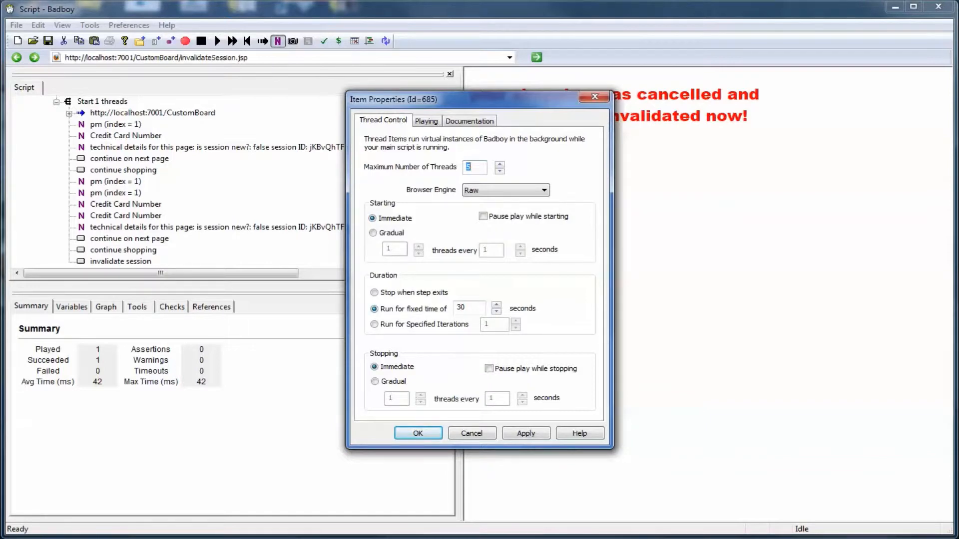
pyautogui.click(374, 324)
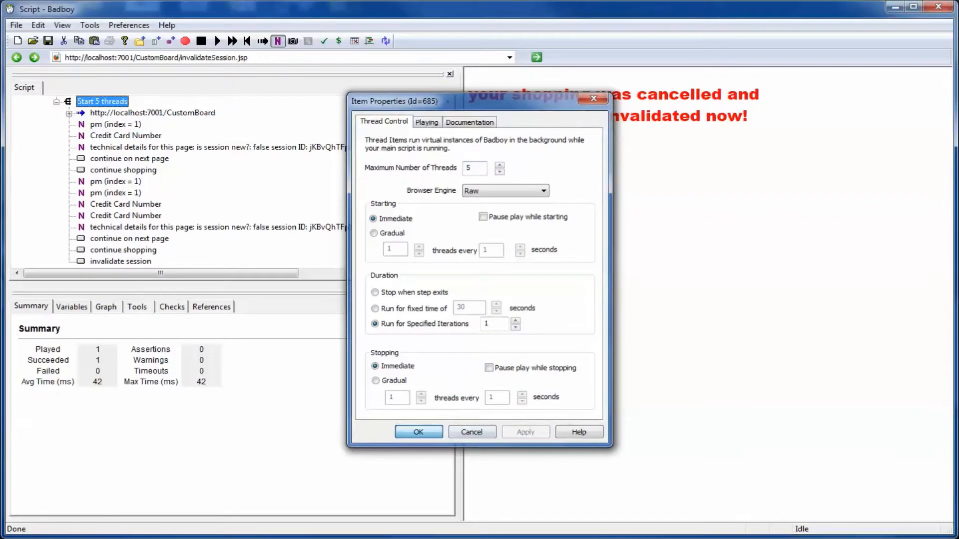
pyautogui.click(417, 432)
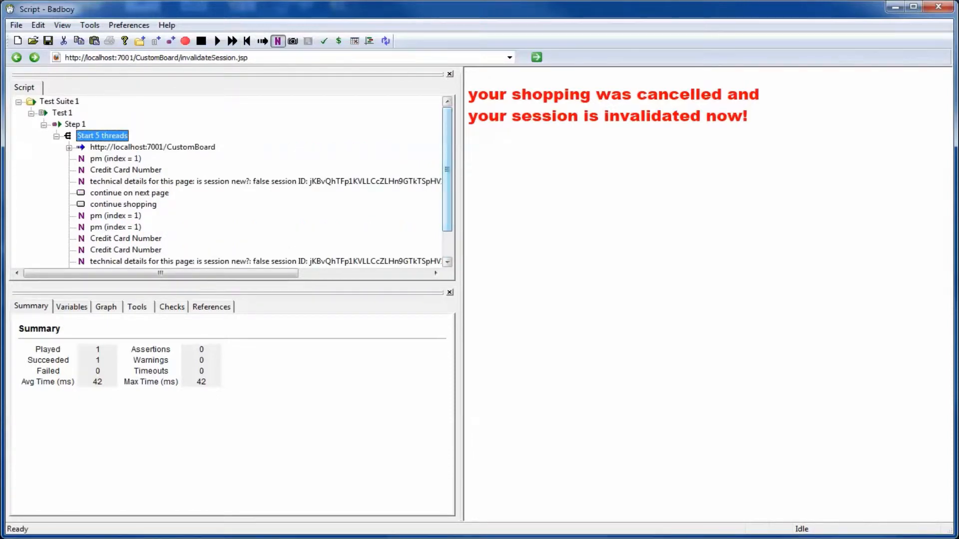
pyautogui.moveTo(217, 41)
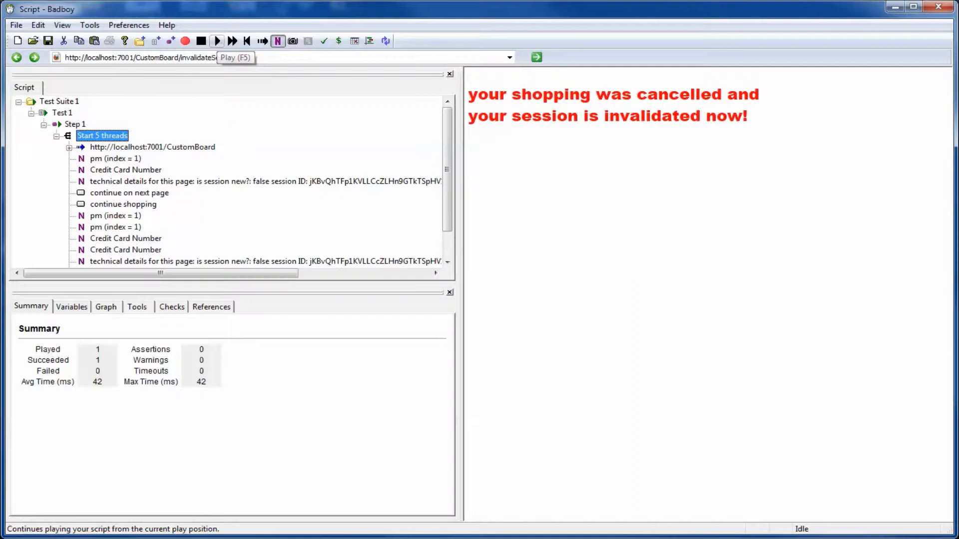
# - Play back the five-thread script, then show the Tools tab item list
pyautogui.click(216, 40)
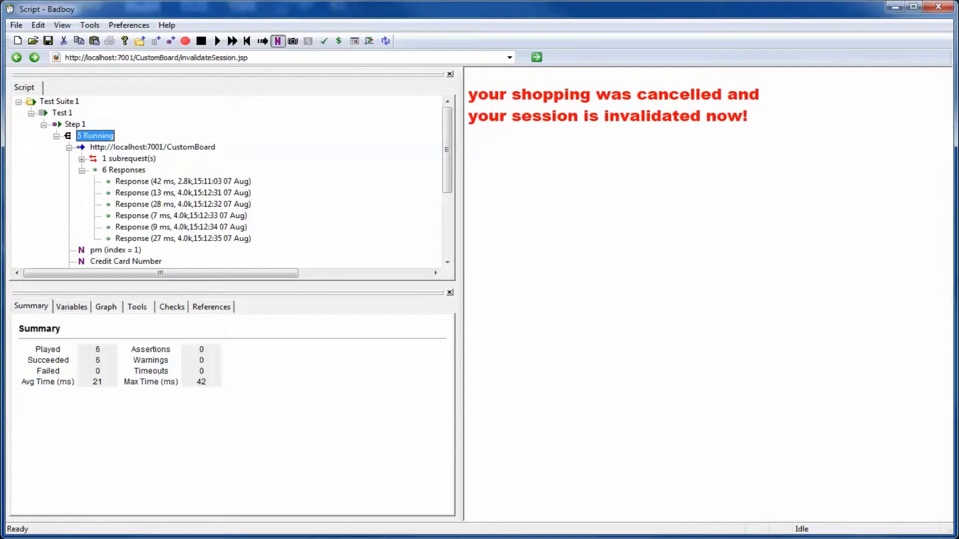
pyautogui.click(182, 193)
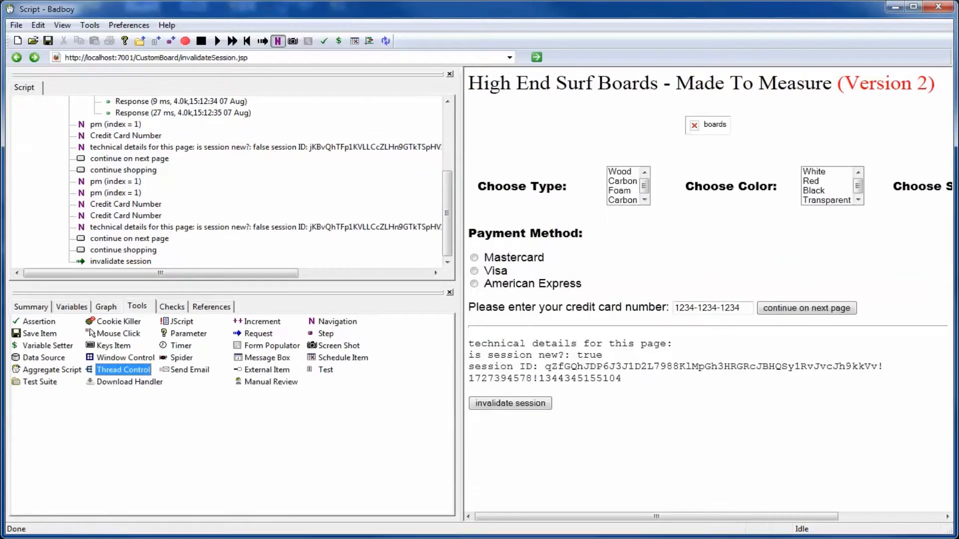
# - Add a Screen Shot item saving the browser window to C:\tmp\test3.png
pyautogui.click(183, 112)
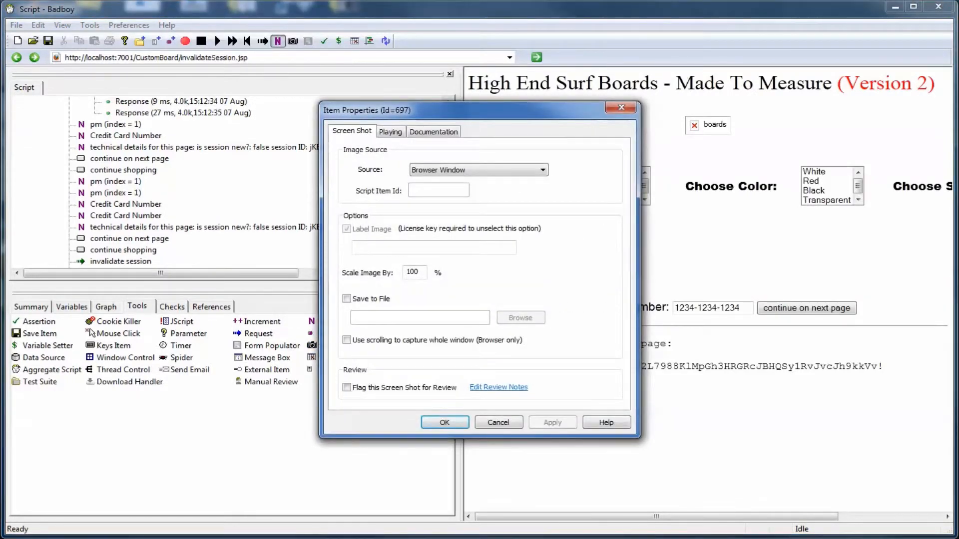
pyautogui.click(347, 299)
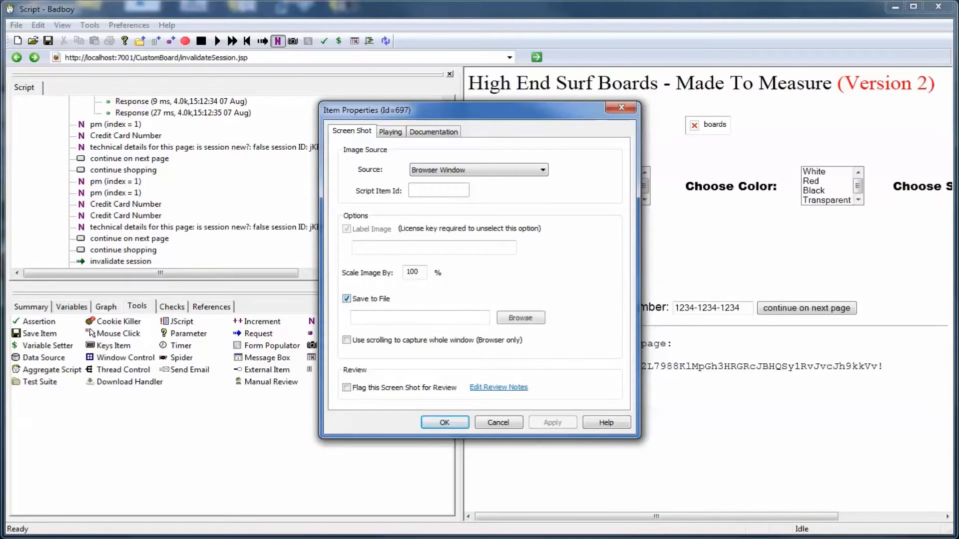
pyautogui.click(520, 317)
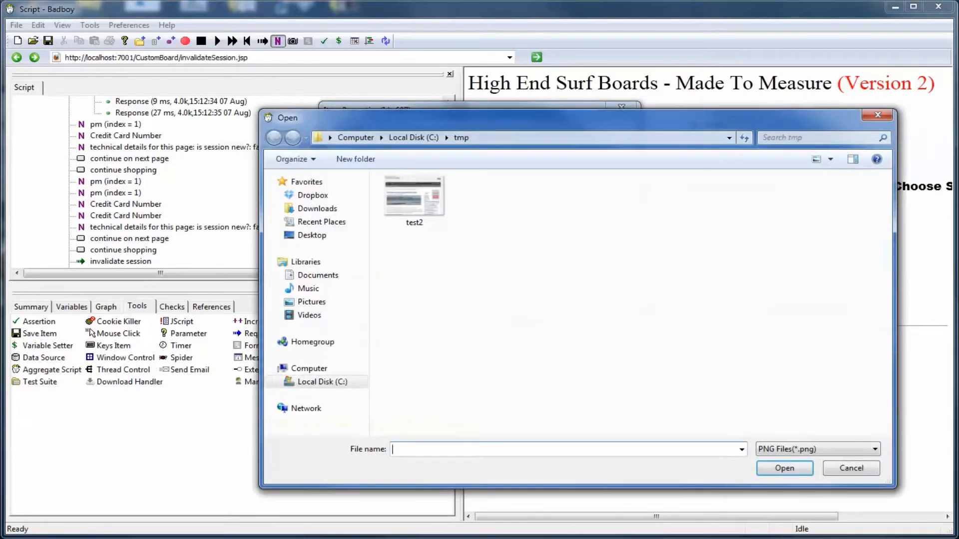
pyautogui.click(413, 196)
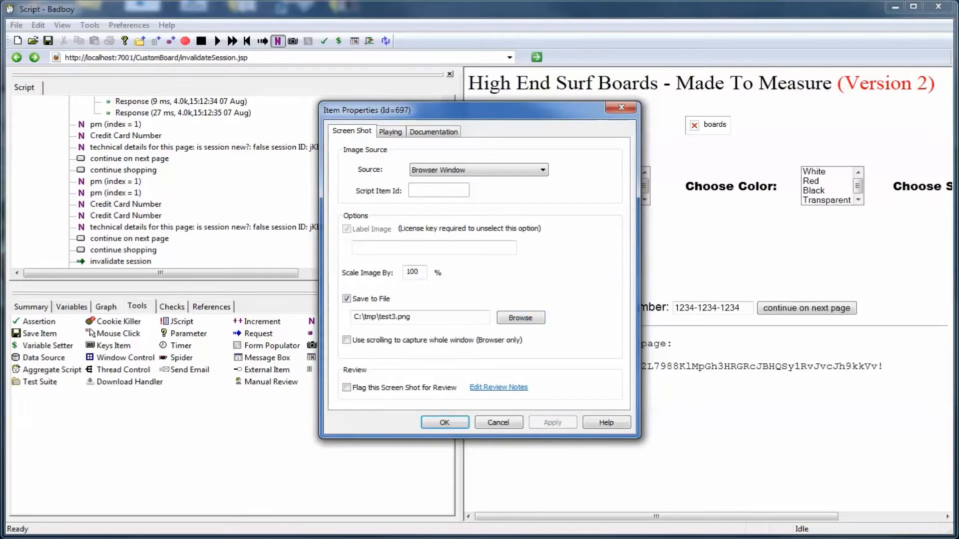
pyautogui.click(444, 422)
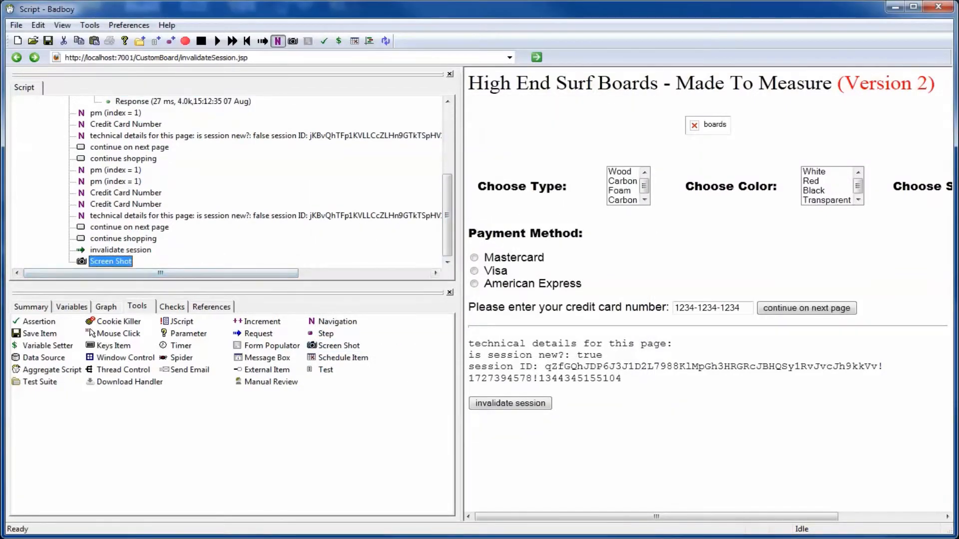
pyautogui.click(188, 333)
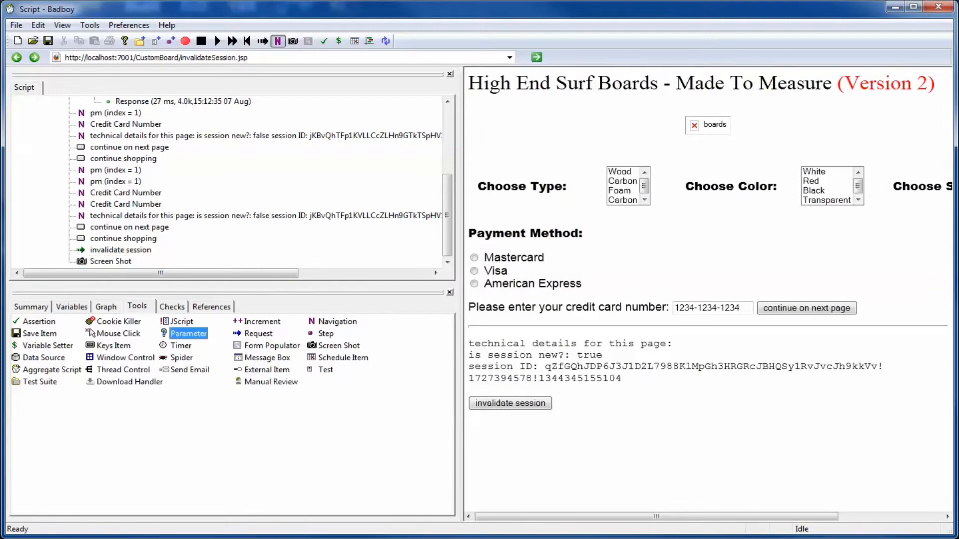